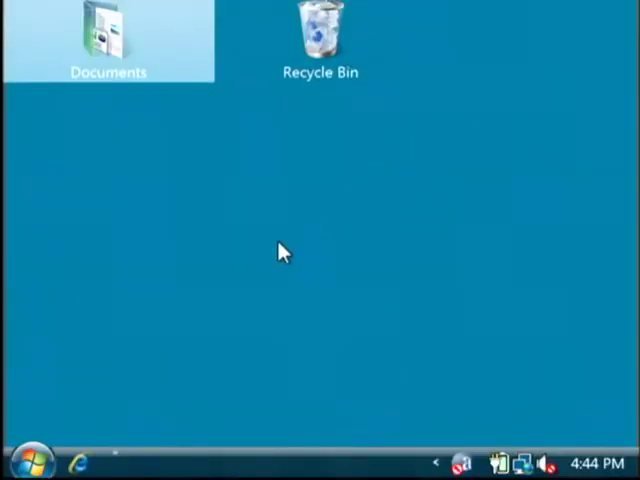
# Step: Launch Microsoft Office Excel 2007 from Start > All Programs > Microsoft Office
pyautogui.click(20, 460)
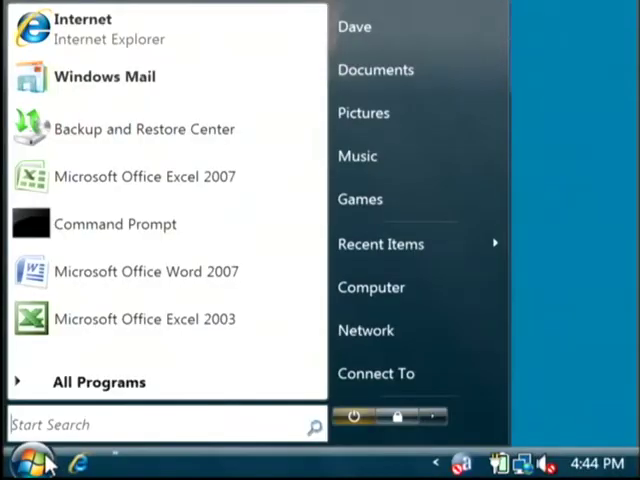
pyautogui.click(98, 380)
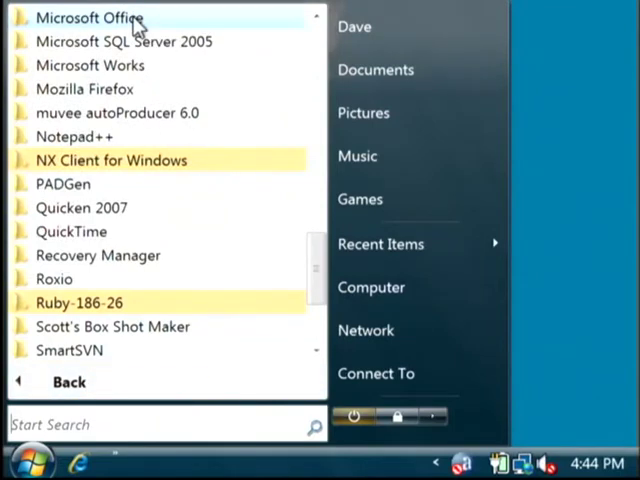
pyautogui.click(90, 18)
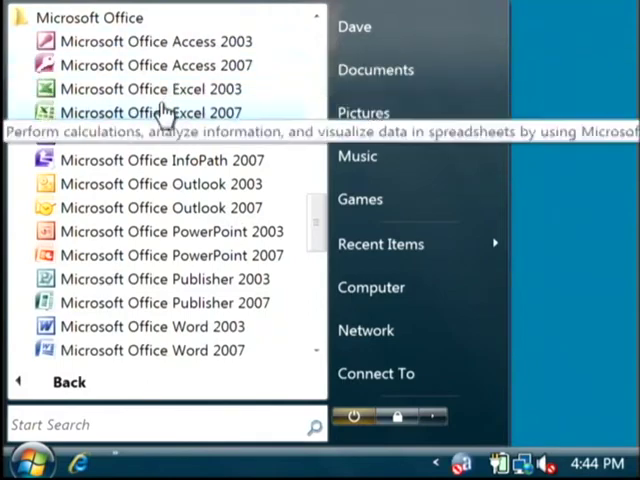
pyautogui.click(152, 112)
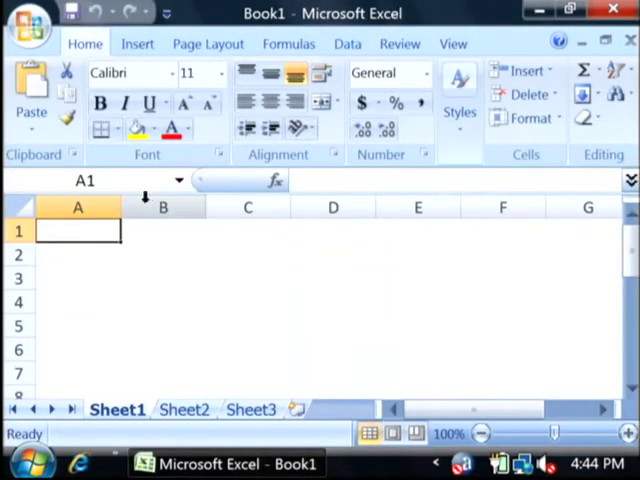
pyautogui.moveTo(120, 208)
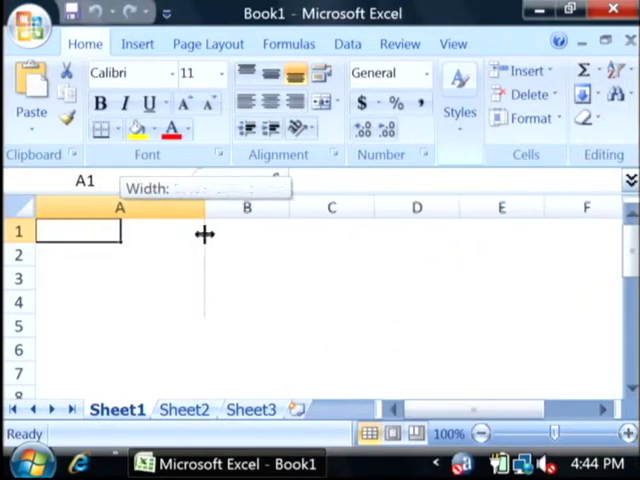
# Step: Widen column A by dragging its header boundary to the right
pyautogui.moveTo(204, 208); pyautogui.dragTo(254, 208)
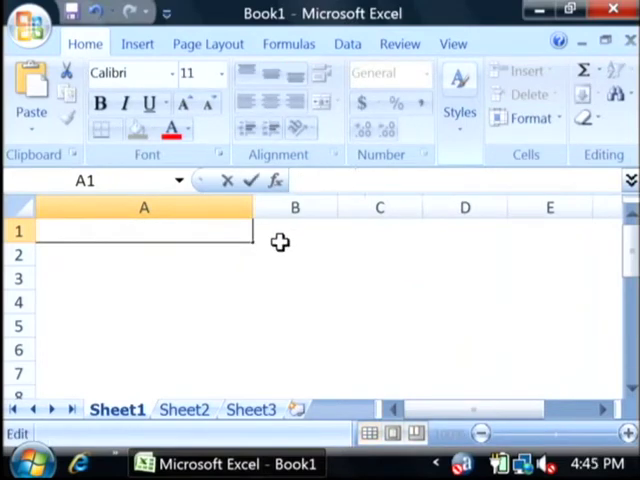
# Step: Enter 'My name is Dave' with extra spaces in A1 and inspect it in the formula bar
pyautogui.write('My name is Dave')
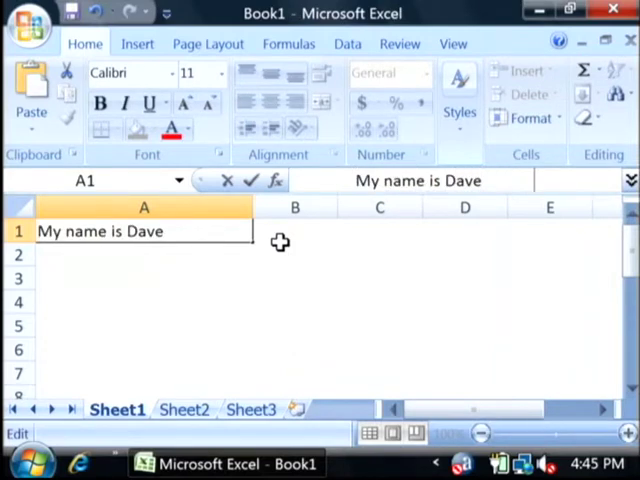
pyautogui.press('Return')
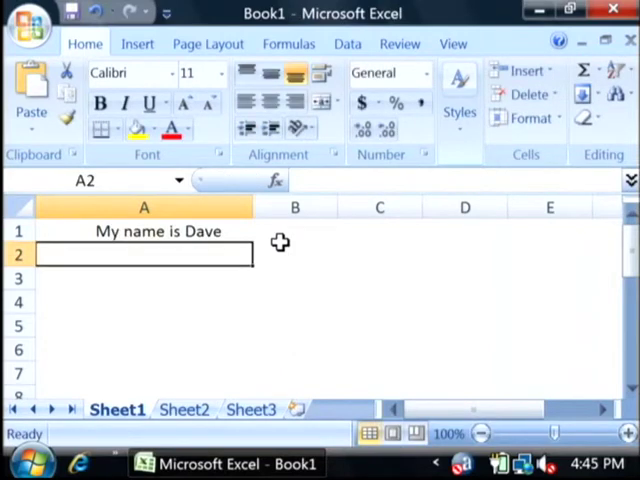
pyautogui.moveTo(88, 232)
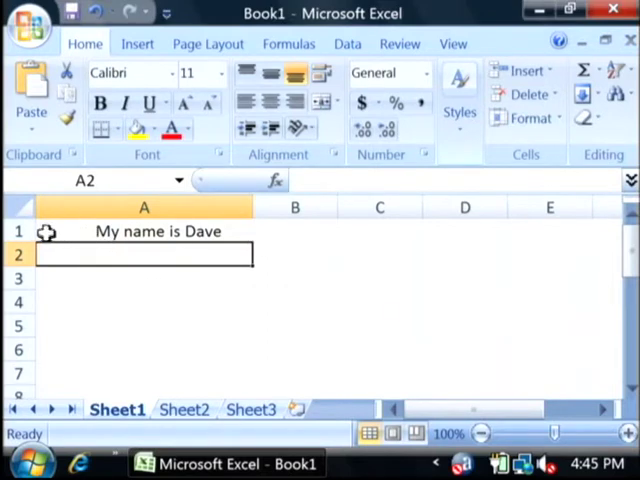
pyautogui.click(144, 232)
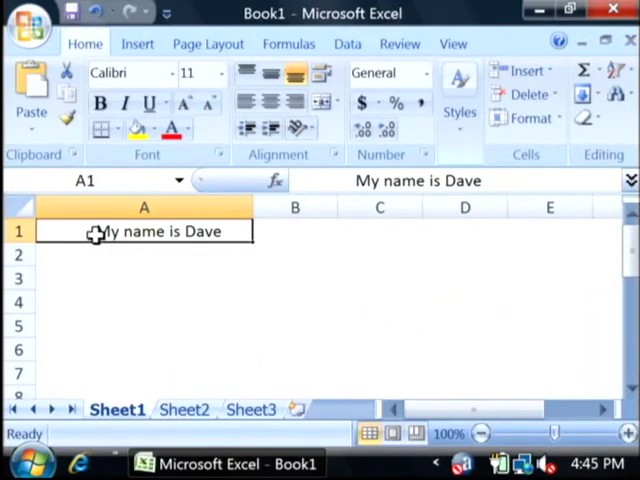
pyautogui.moveTo(360, 180)
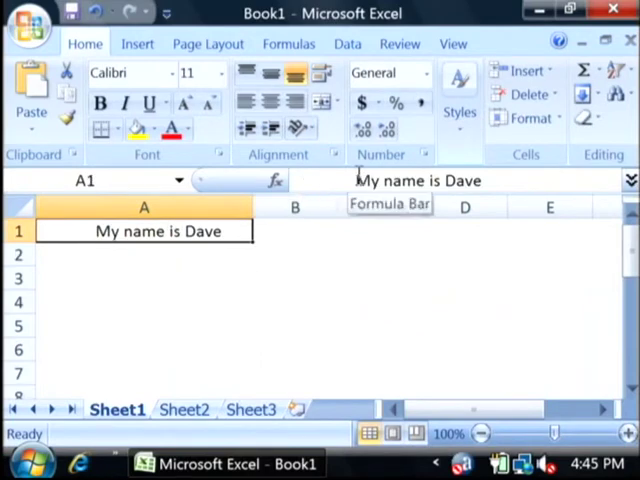
pyautogui.click(420, 180)
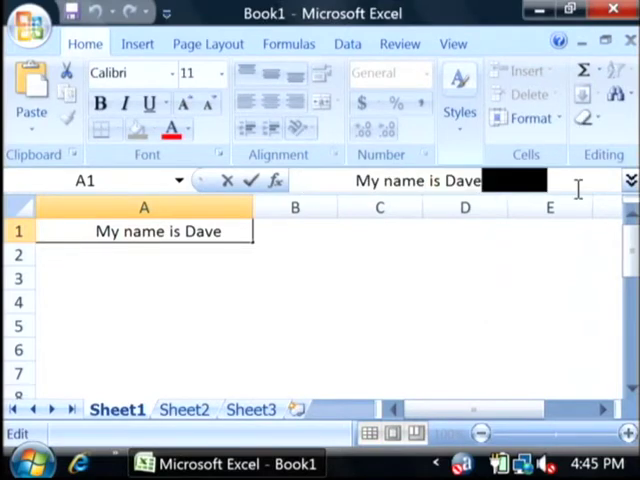
pyautogui.click(144, 300)
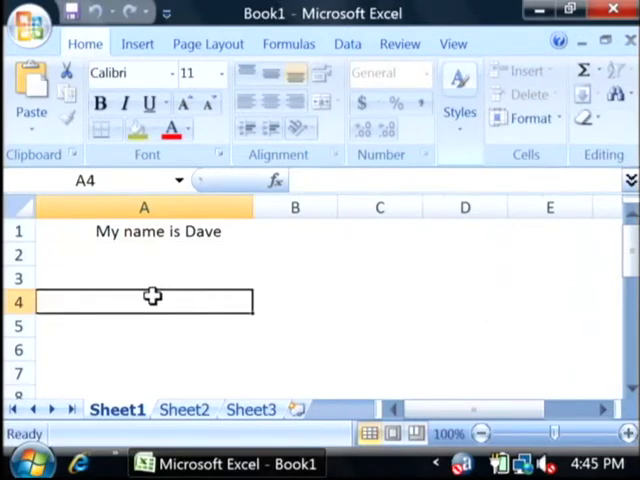
# Step: Enter =TRIM(A1) in cell A3 so it shows 'My name is Dave' without extra spaces
pyautogui.click(144, 278)
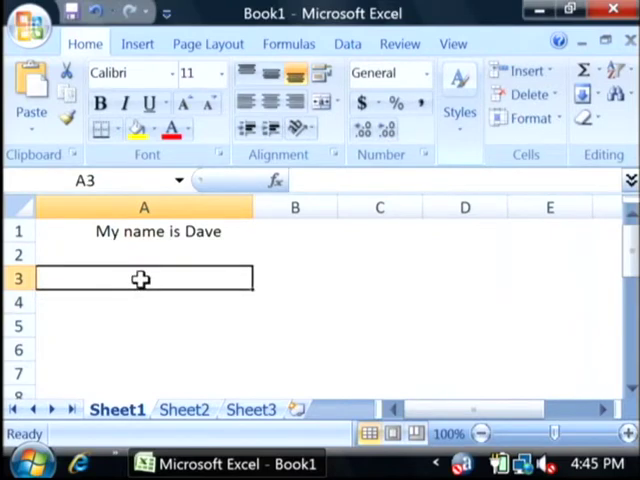
pyautogui.write('=')
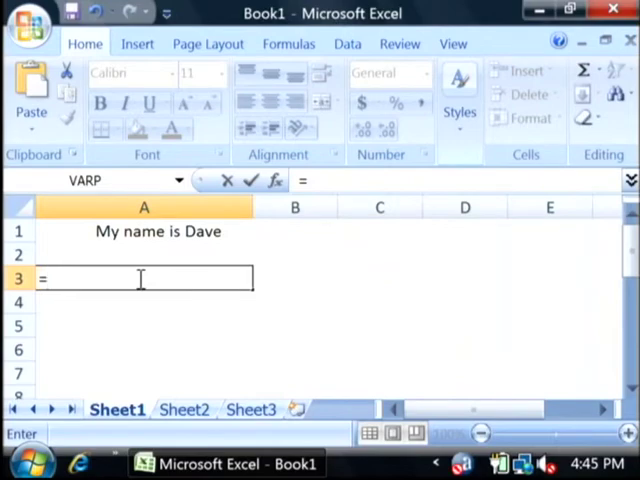
pyautogui.write('trim')
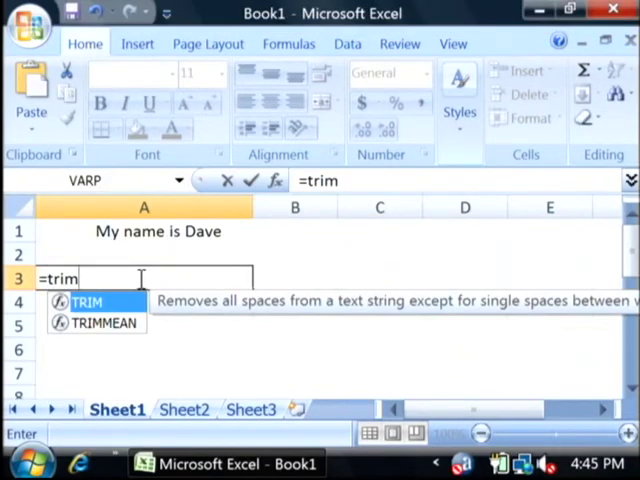
pyautogui.moveTo(304, 300)
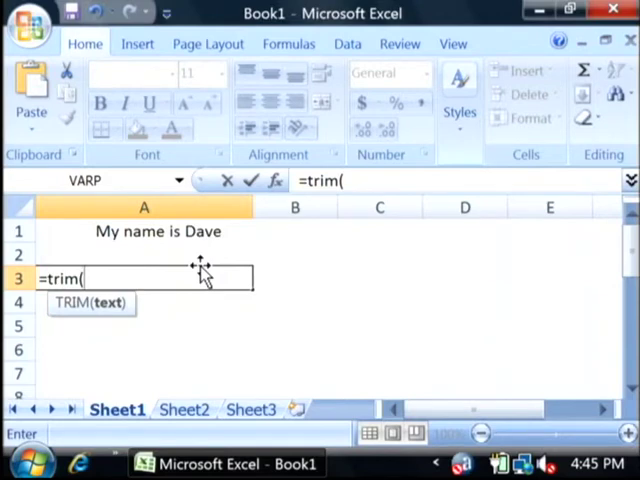
pyautogui.click(144, 232)
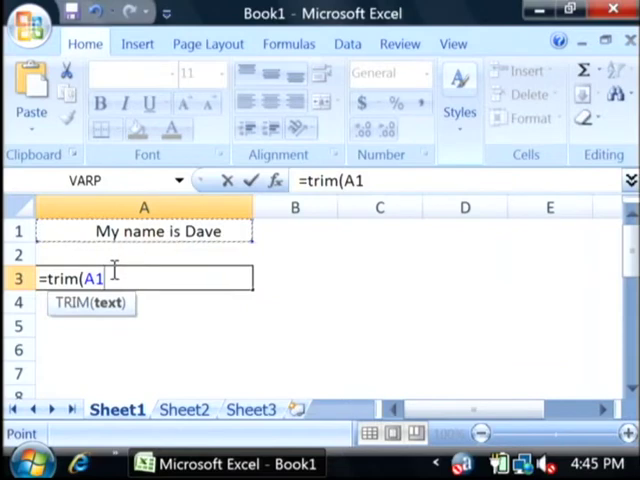
pyautogui.write(')')
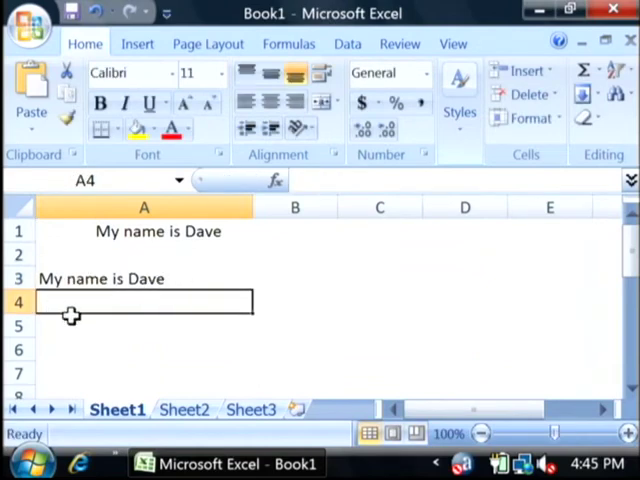
pyautogui.click(144, 278)
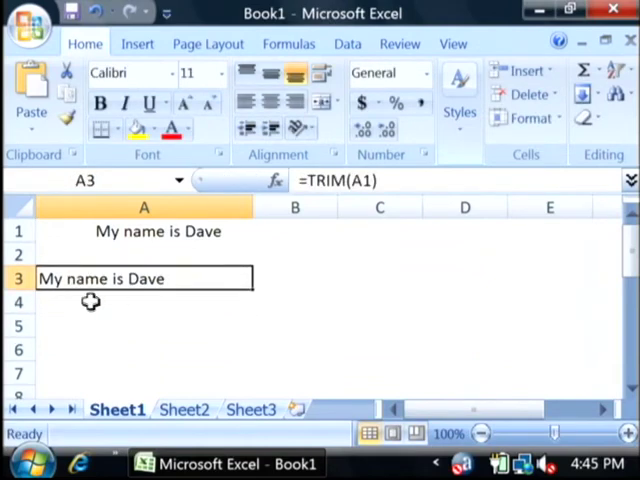